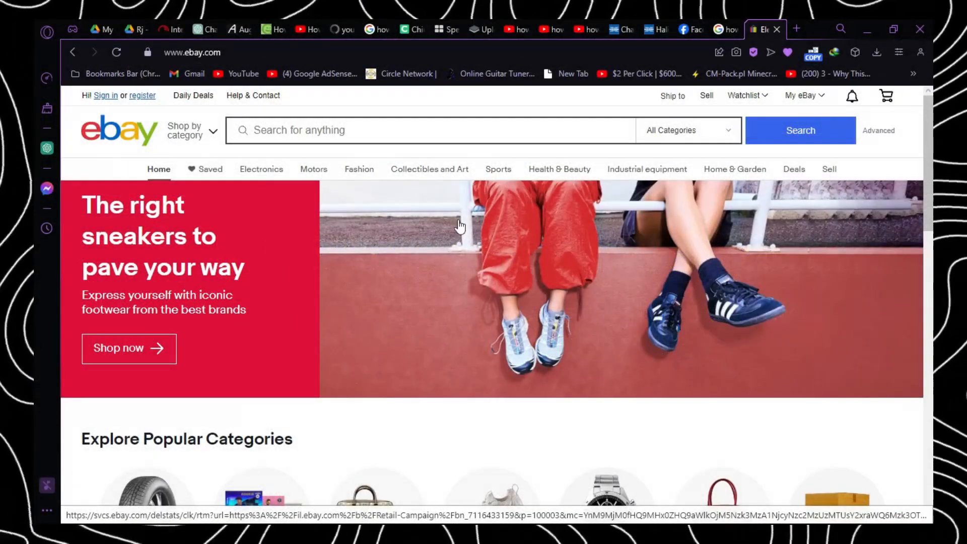
{"action": "scroll", "scroll_direction": "down", "scroll_amount": 3}
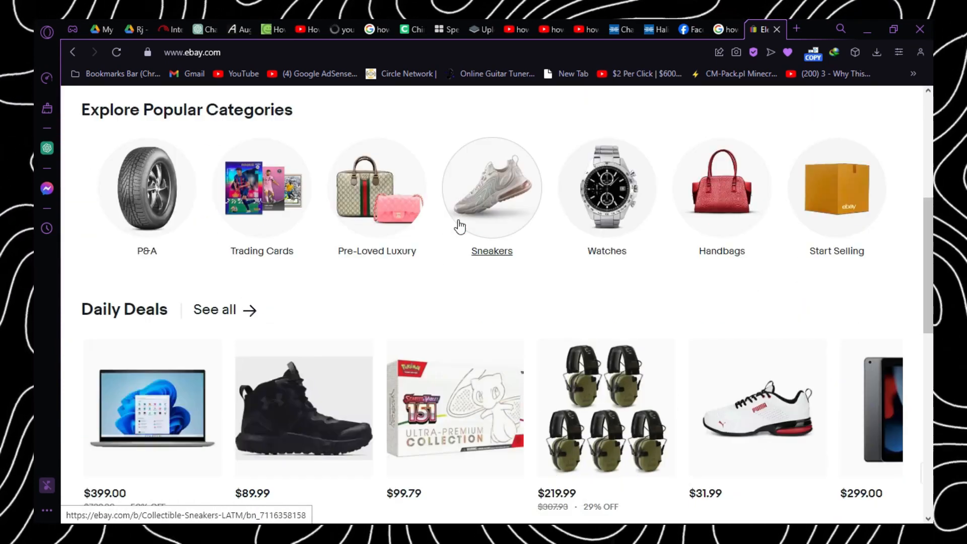
{"action": "scroll", "scroll_direction": "down", "scroll_amount": 3}
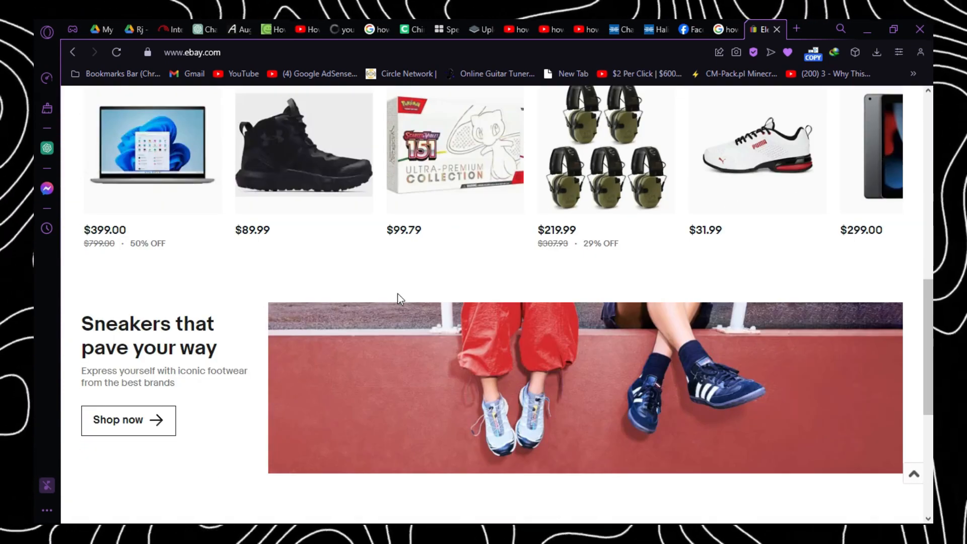
{"action": "scroll", "scroll_direction": "down", "scroll_amount": 3}
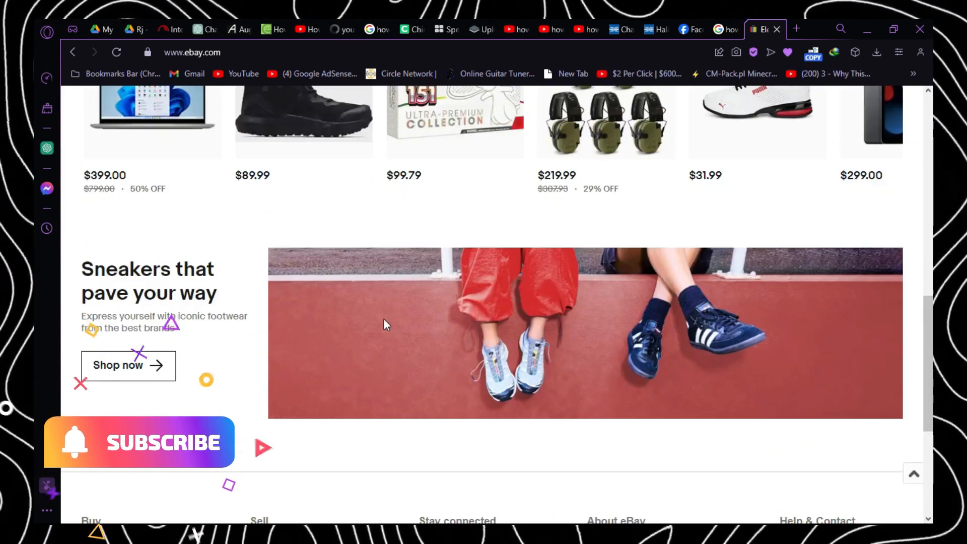
{"action": "scroll", "scroll_direction": "up", "scroll_amount": 3}
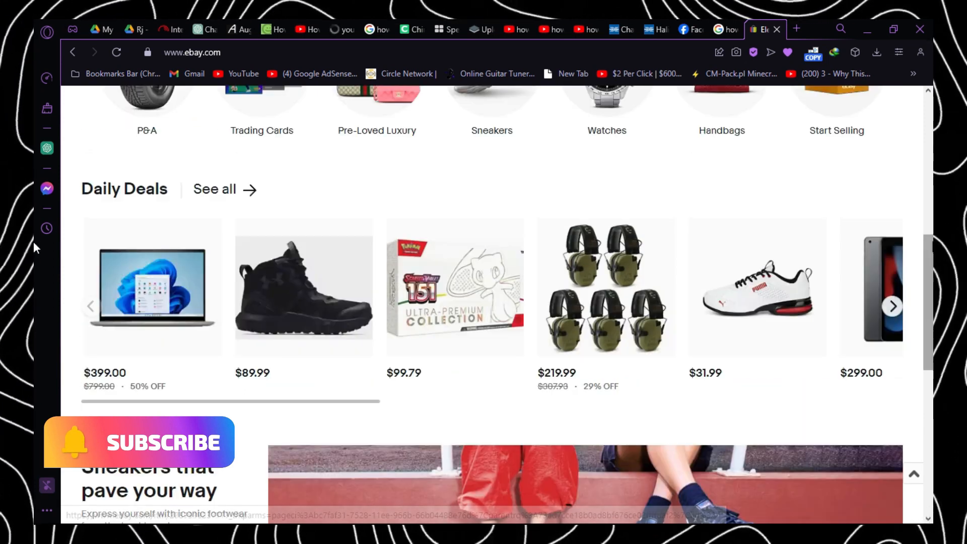
{"action": "left_click", "coordinate": [412, 93]}
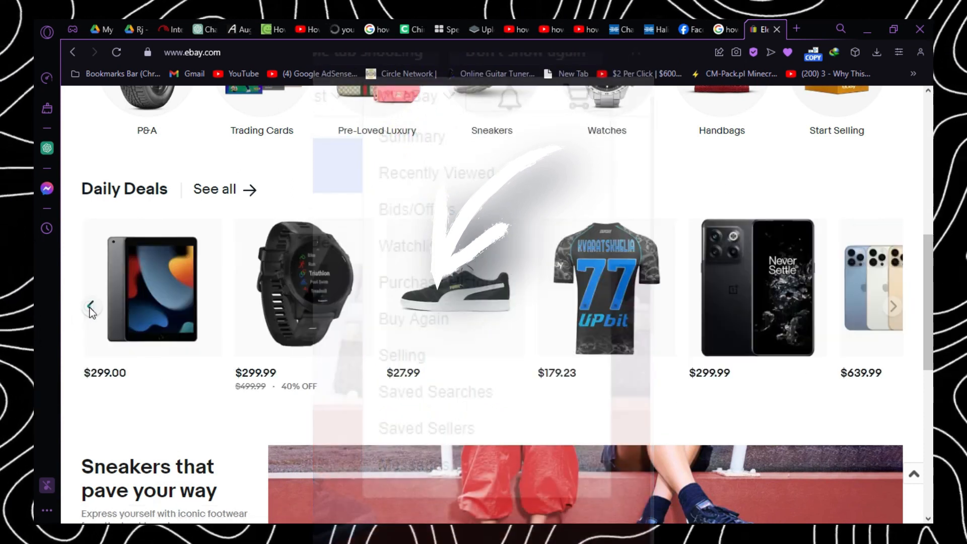
{"action": "scroll", "scroll_direction": "down", "scroll_amount": 3}
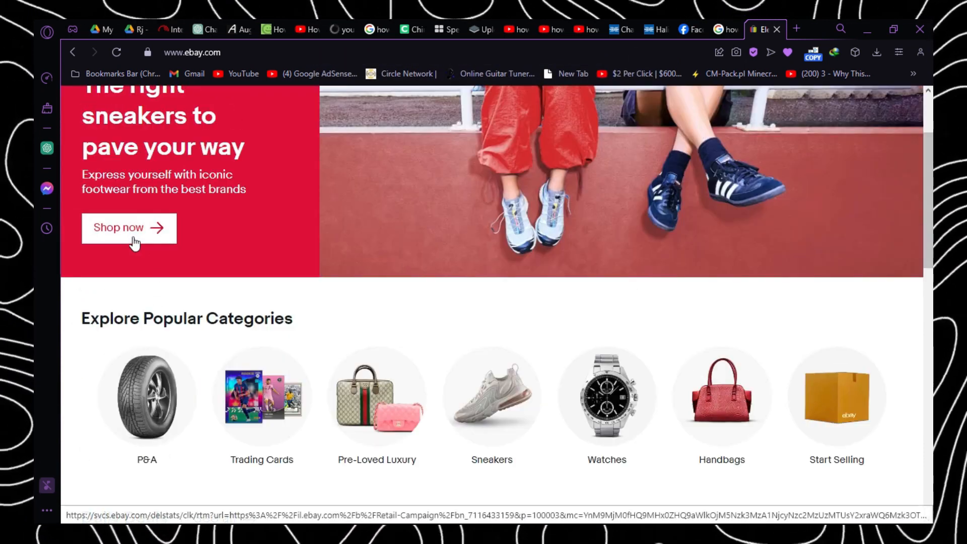
{"action": "scroll", "scroll_direction": "up", "scroll_amount": 3}
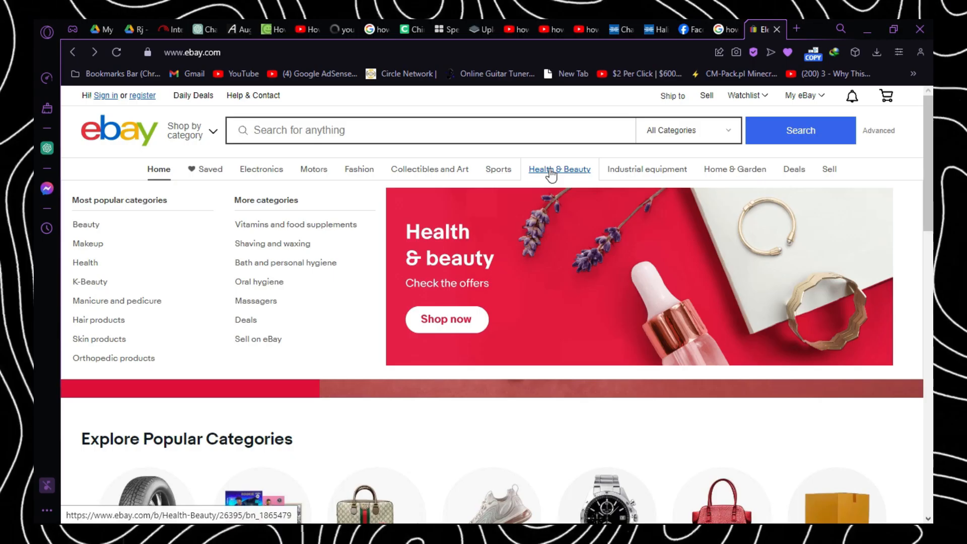
{"action": "mouse_move", "coordinate": [647, 169]}
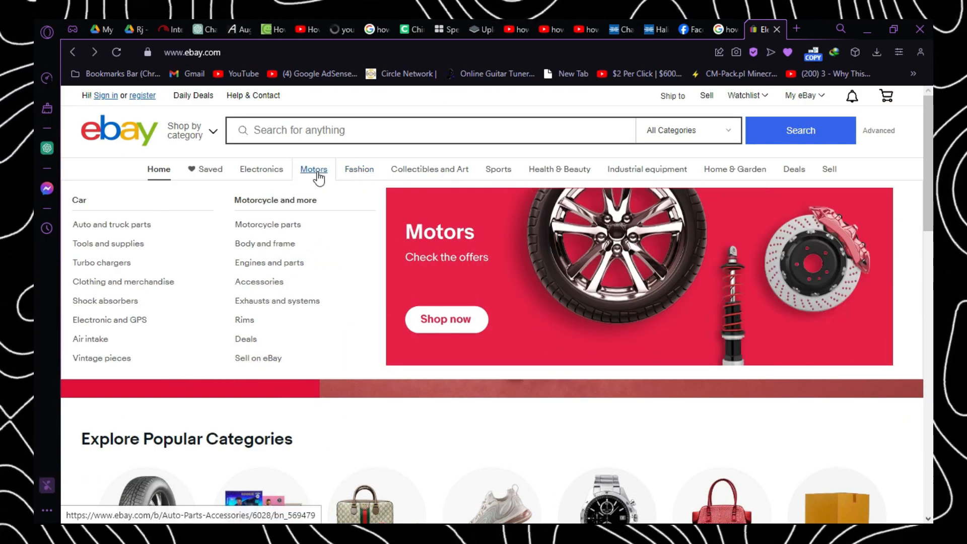
{"action": "mouse_move", "coordinate": [261, 169]}
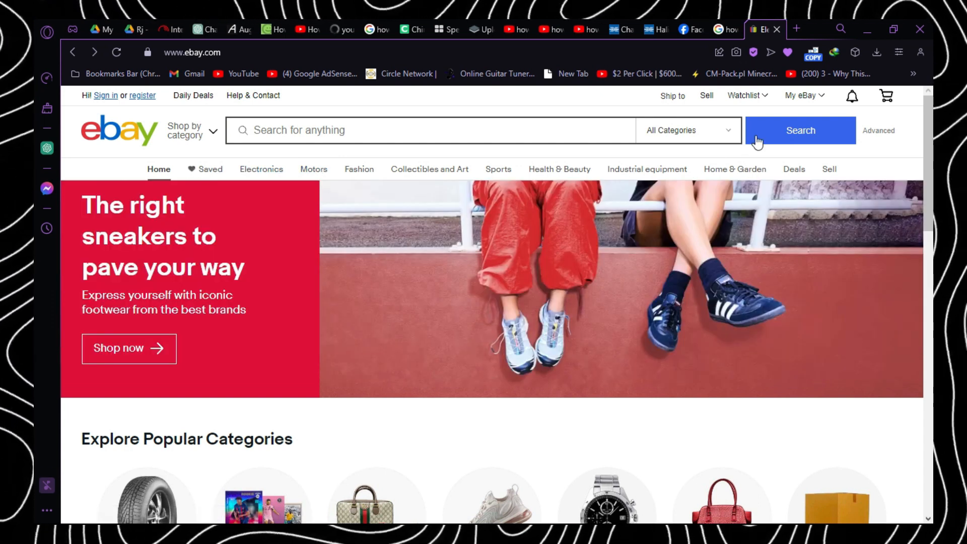
{"action": "left_click", "coordinate": [803, 96]}
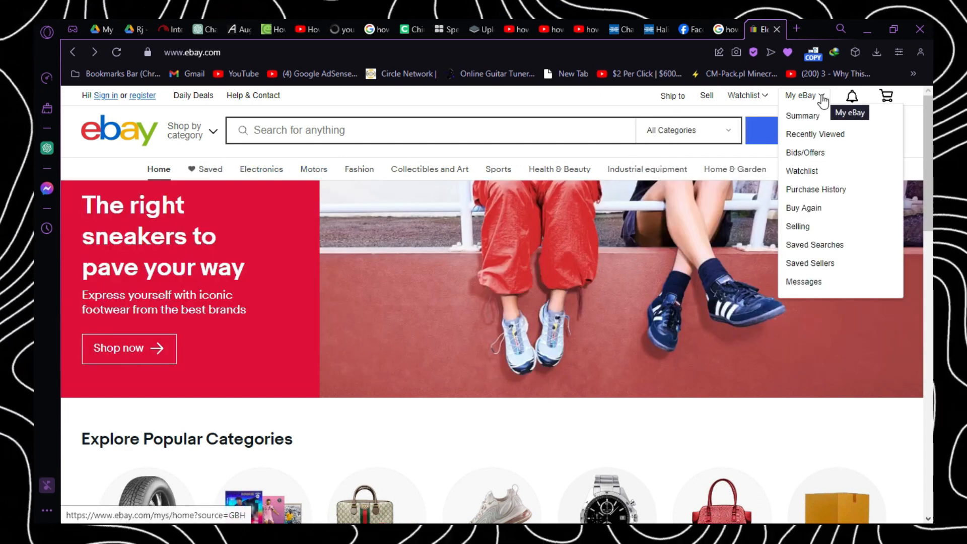
{"action": "mouse_move", "coordinate": [803, 208]}
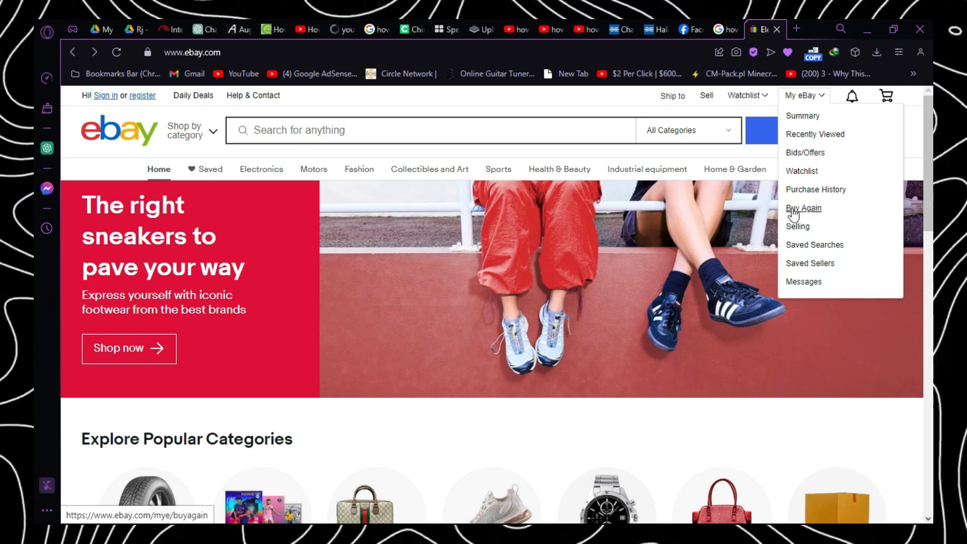
{"action": "mouse_move", "coordinate": [819, 239]}
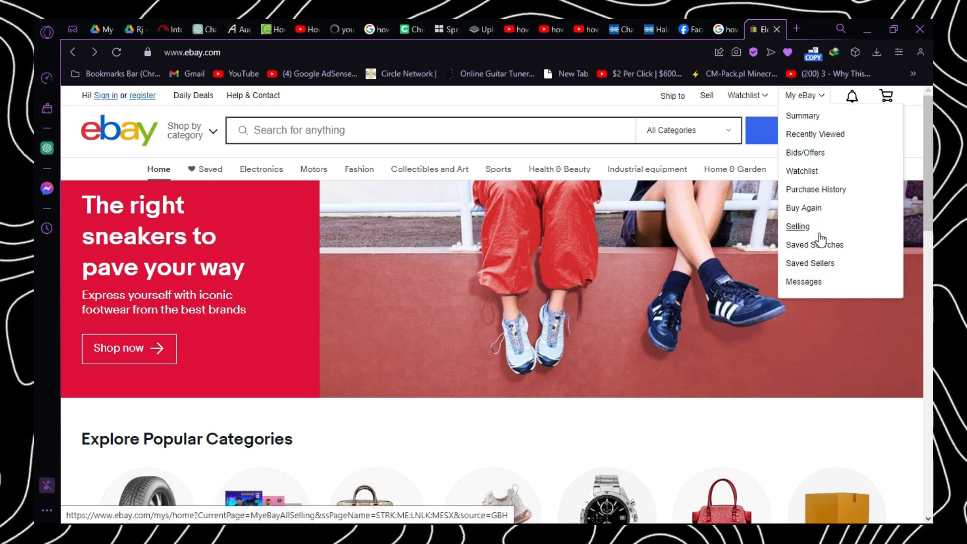
{"action": "left_click", "coordinate": [803, 95]}
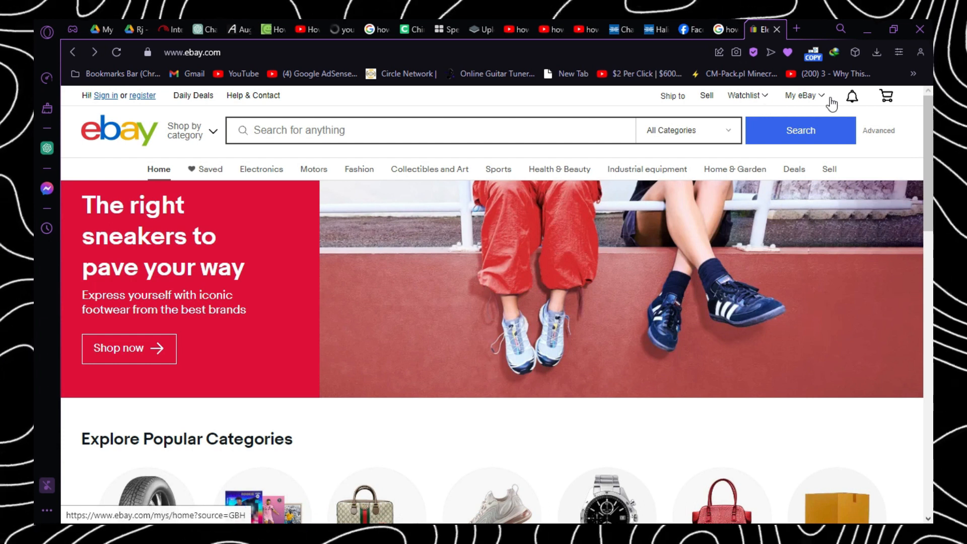
{"action": "left_click", "coordinate": [852, 95]}
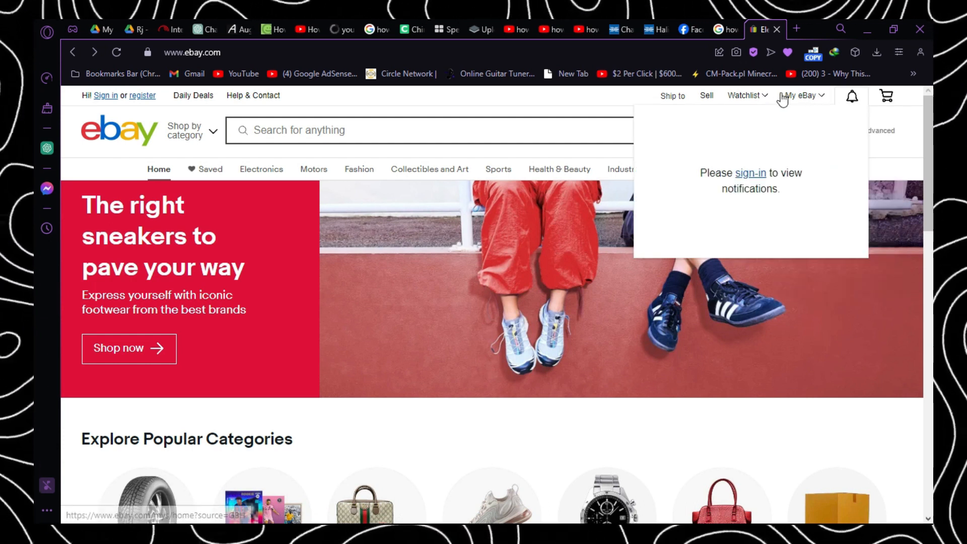
{"action": "left_click", "coordinate": [800, 96]}
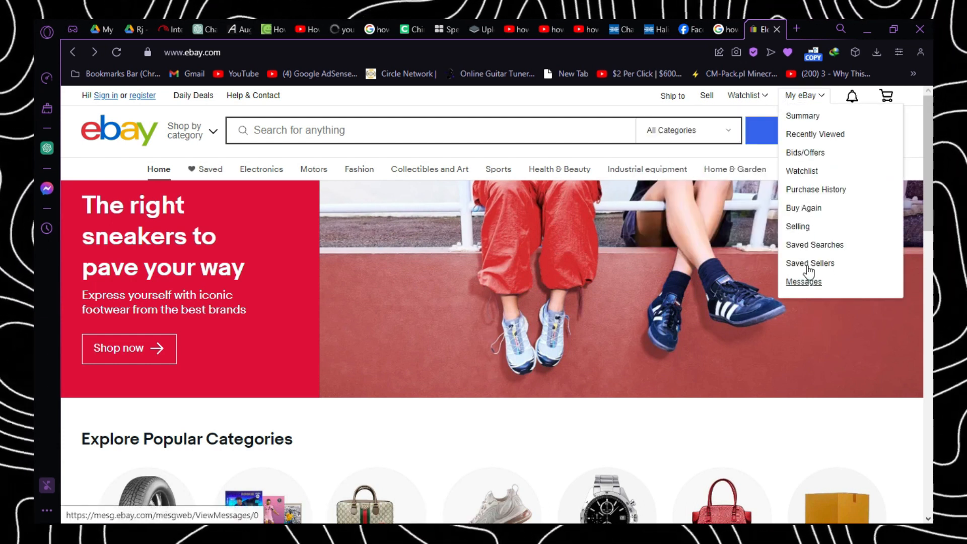
{"action": "mouse_move", "coordinate": [802, 179]}
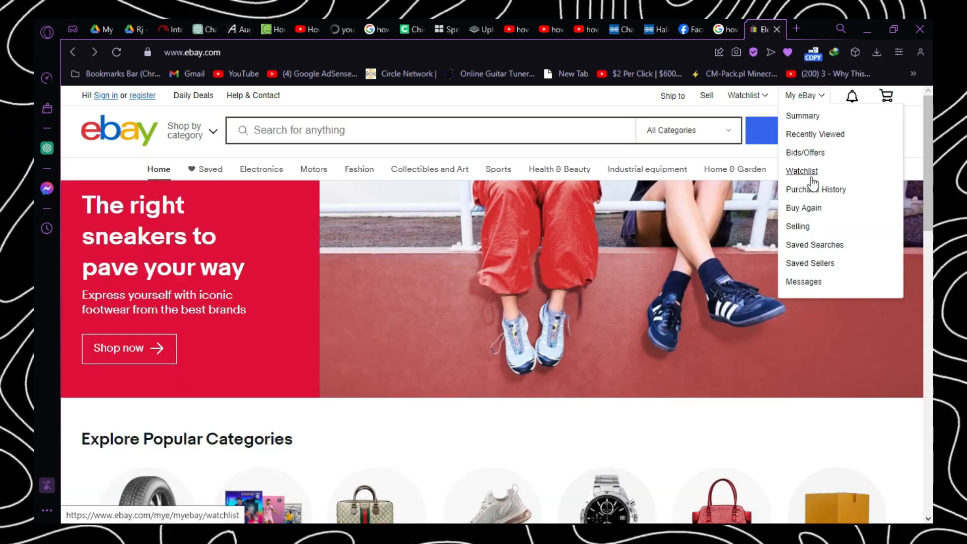
{"action": "mouse_move", "coordinate": [816, 197]}
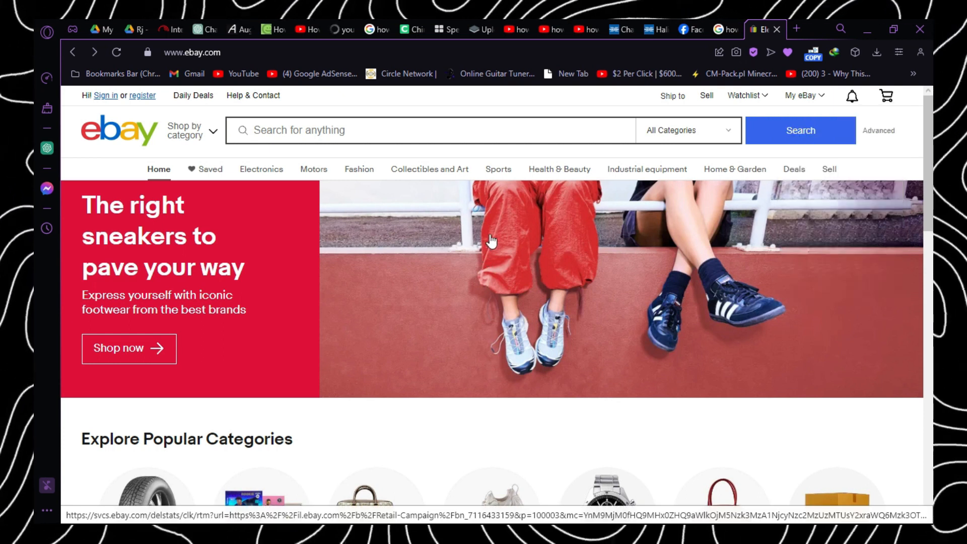
{"action": "scroll", "scroll_direction": "down", "scroll_amount": 3}
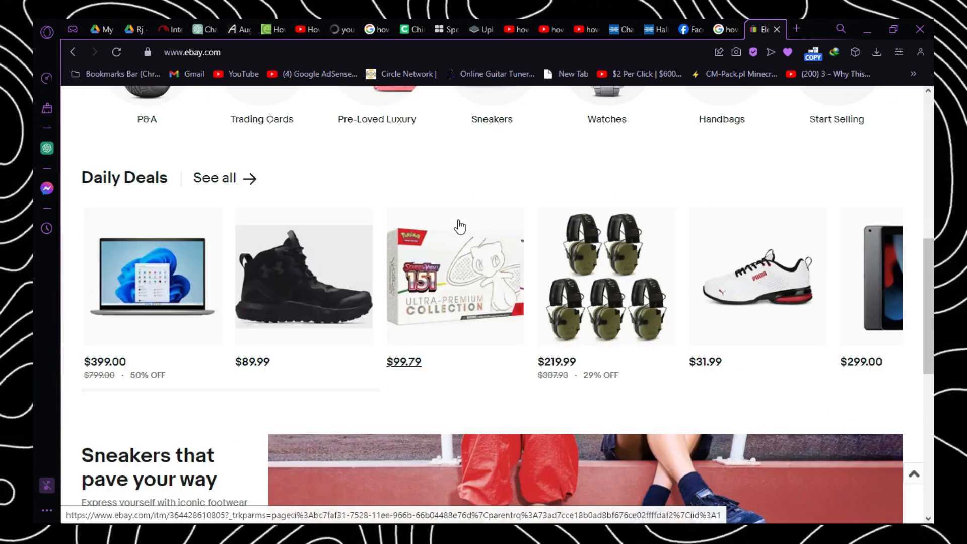